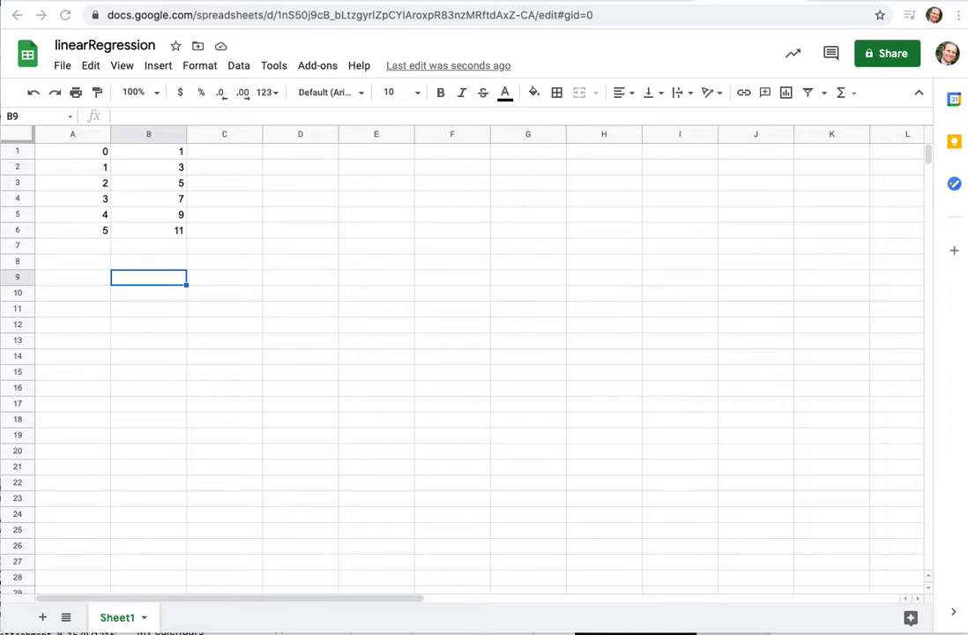
# Insert a new chart into the sheet and change its type to Scatter chart
pyautogui.click(148, 293)
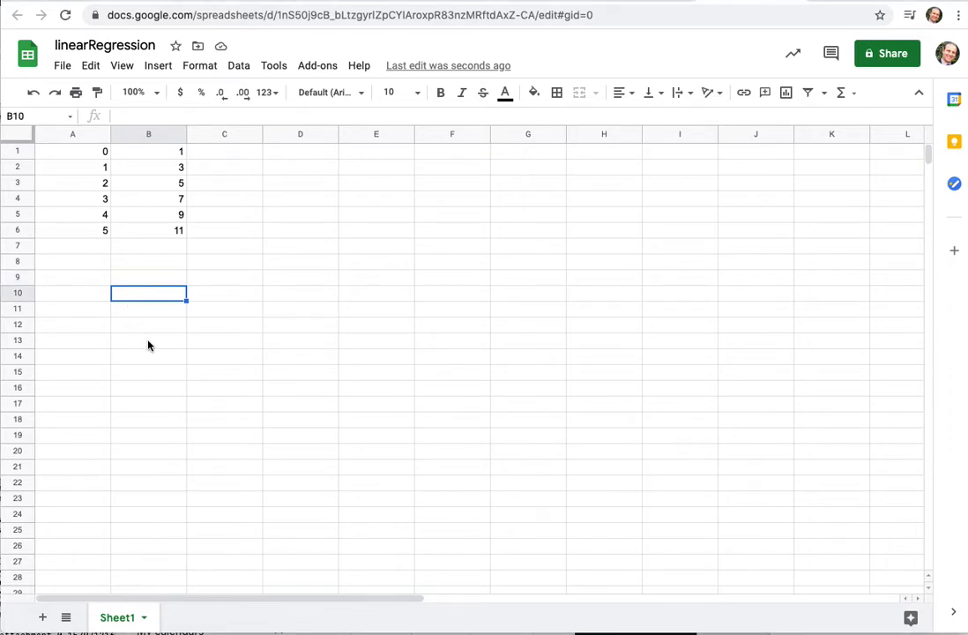
pyautogui.click(73, 277)
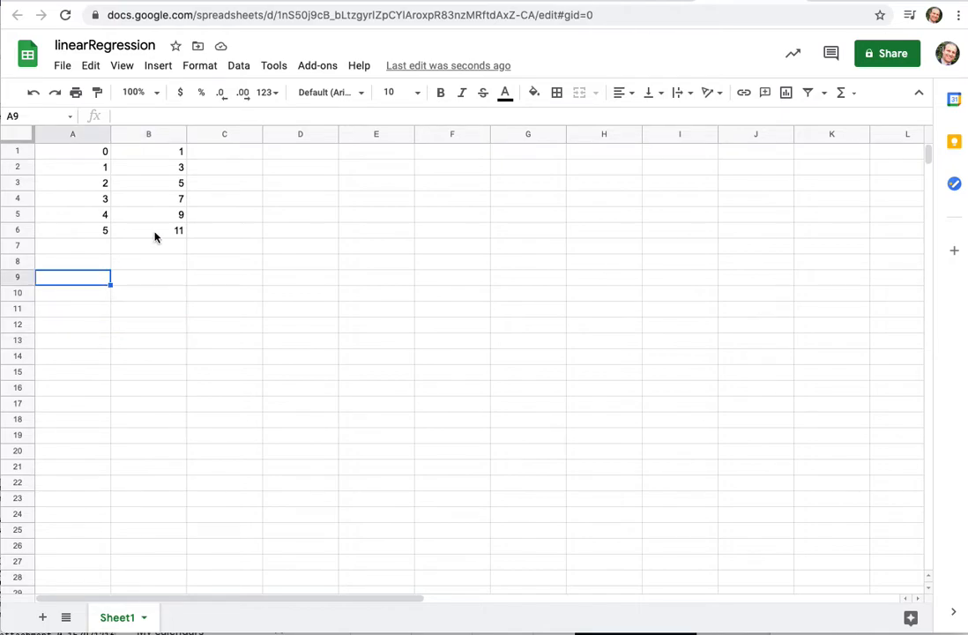
pyautogui.moveTo(89, 174)
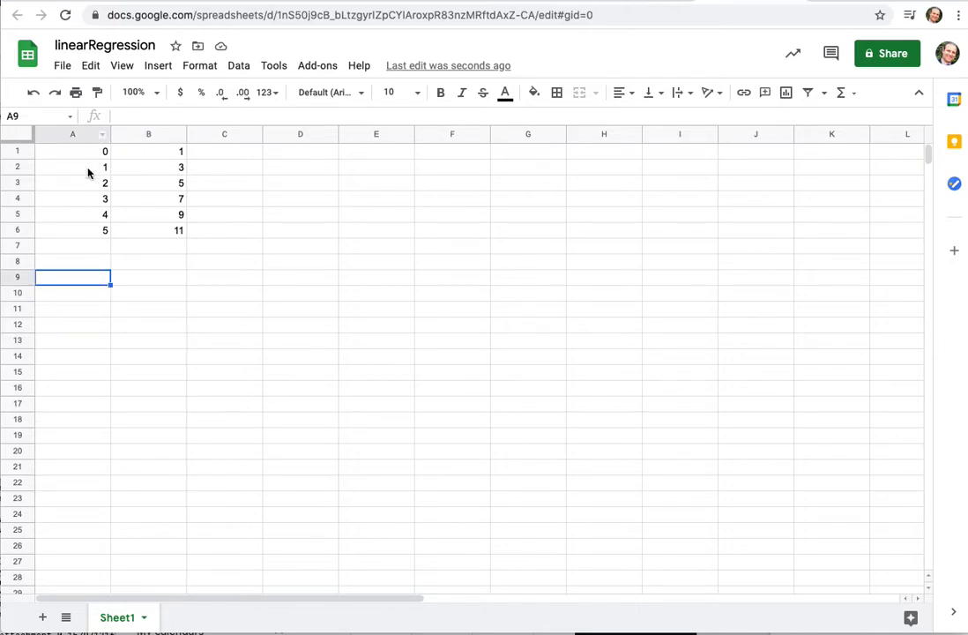
pyautogui.moveTo(127, 176)
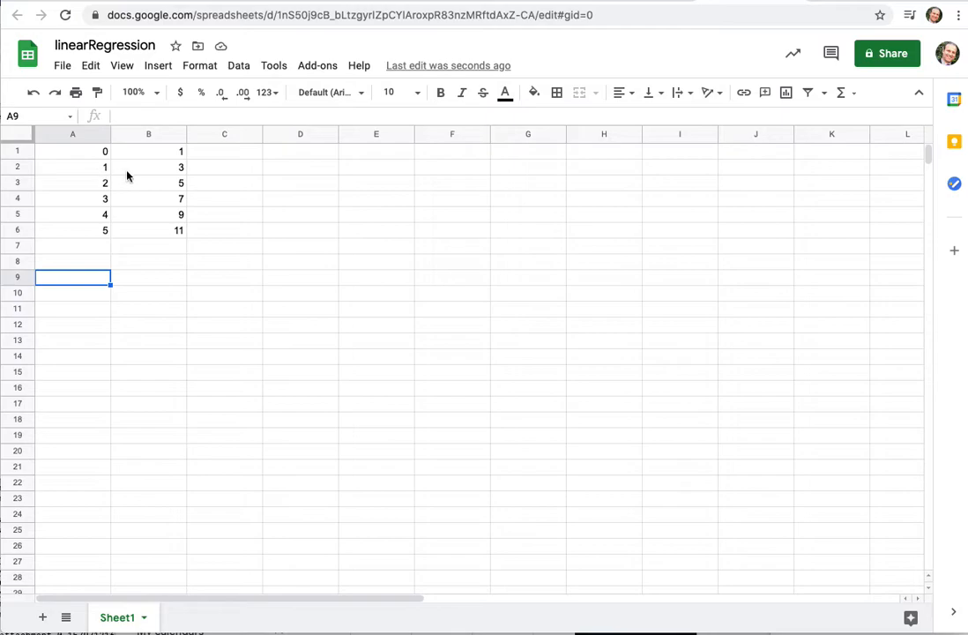
pyautogui.moveTo(532, 206)
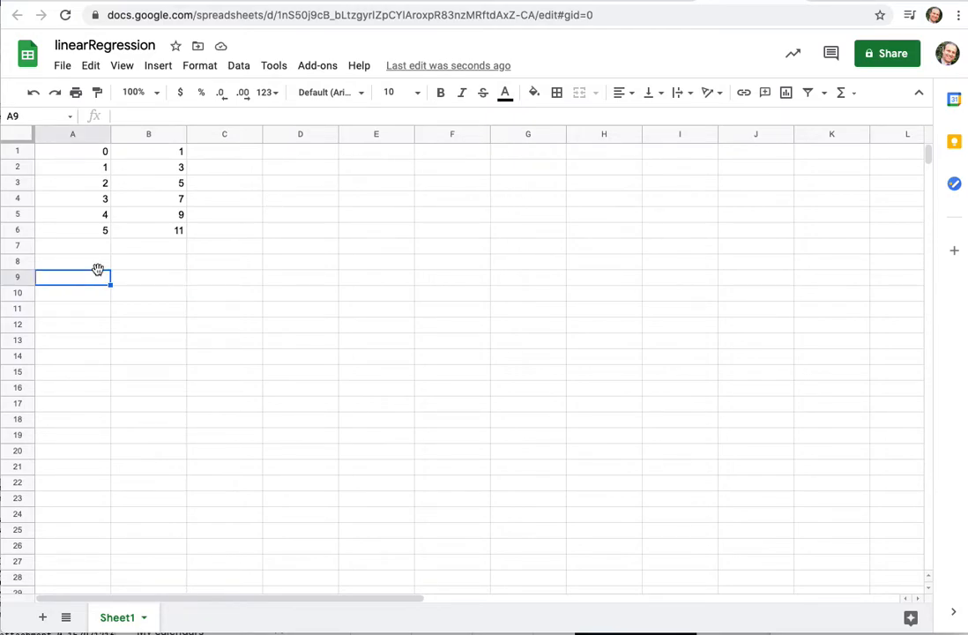
pyautogui.moveTo(459, 187)
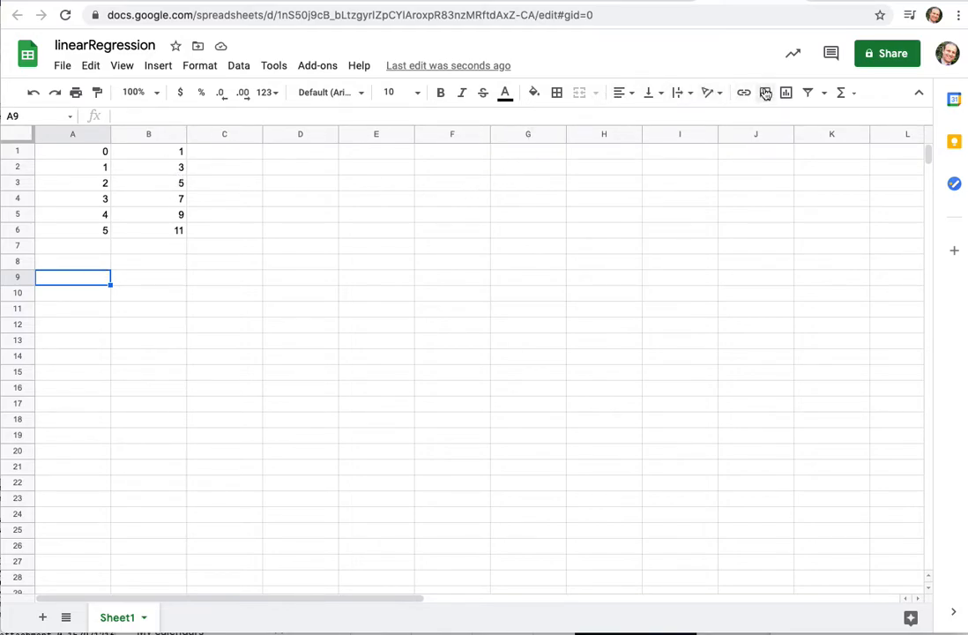
pyautogui.moveTo(785, 92)
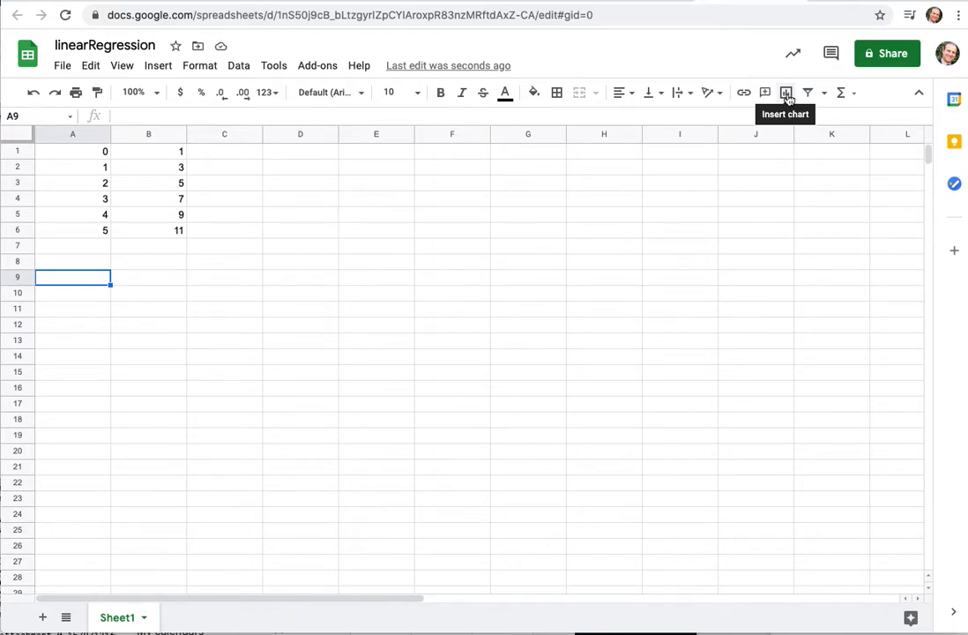
pyautogui.click(72, 151)
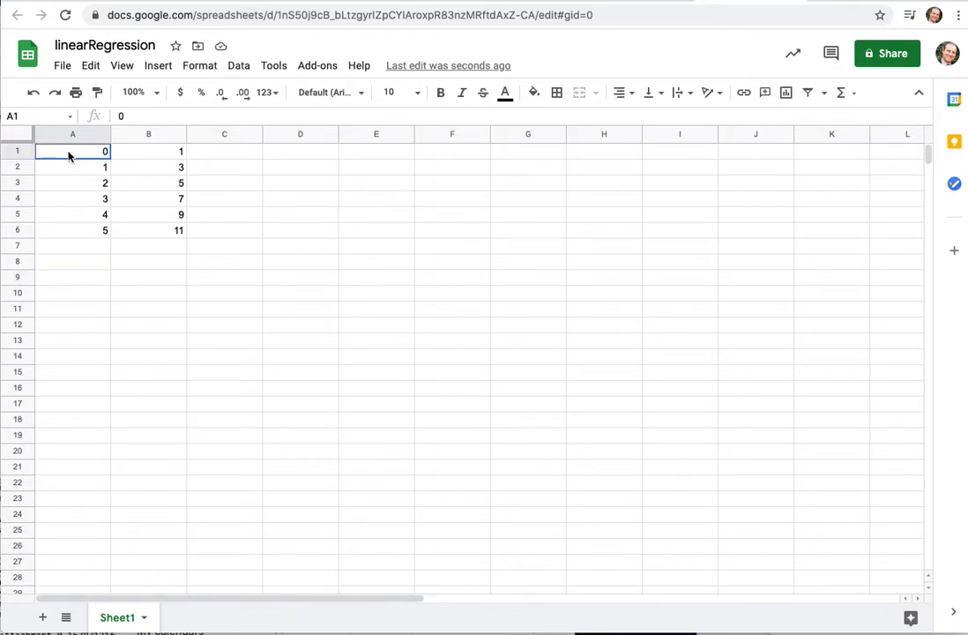
pyautogui.click(300, 214)
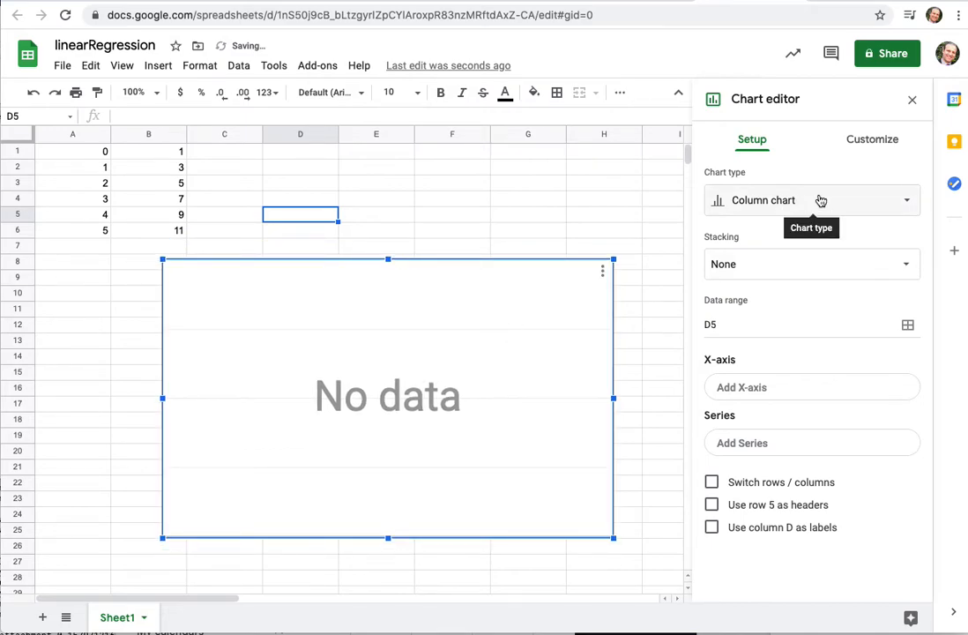
pyautogui.click(810, 200)
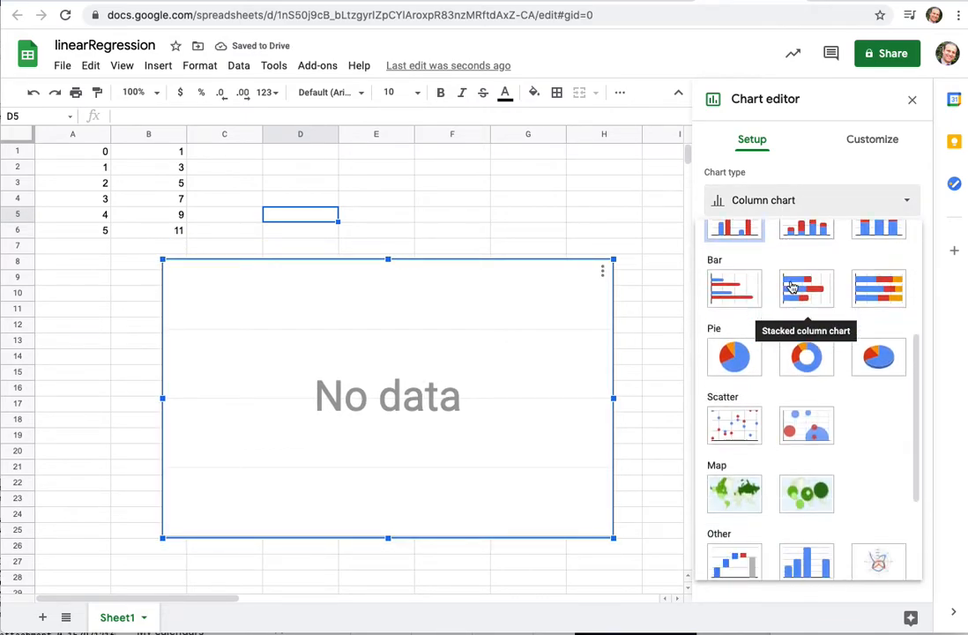
pyautogui.click(734, 425)
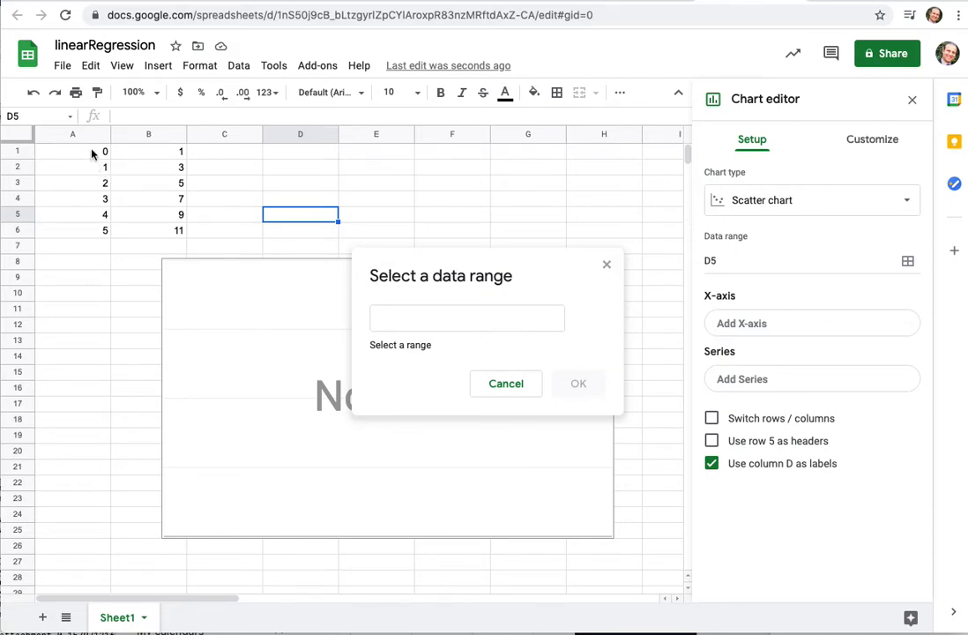
# Use A1:A6 as the x-axis range and add B1:B6 as the data series
pyautogui.moveTo(73, 151); pyautogui.dragTo(72, 230)
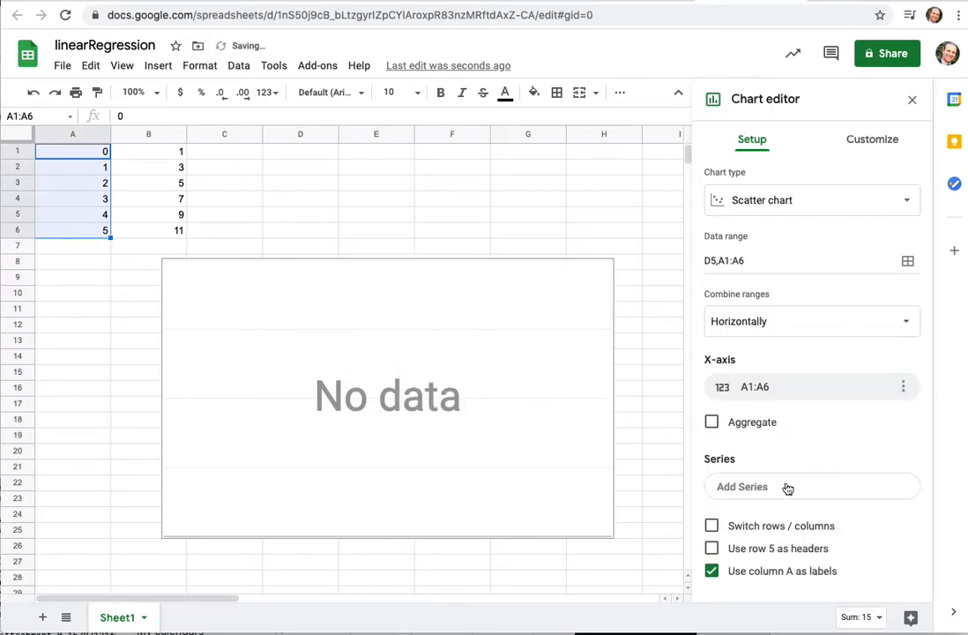
pyautogui.click(742, 486)
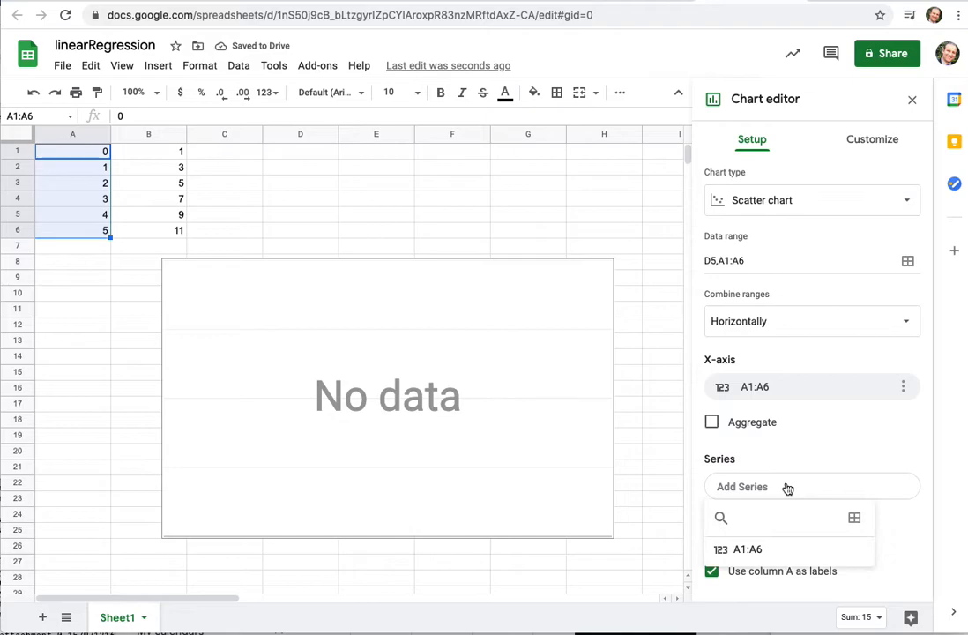
pyautogui.moveTo(855, 518)
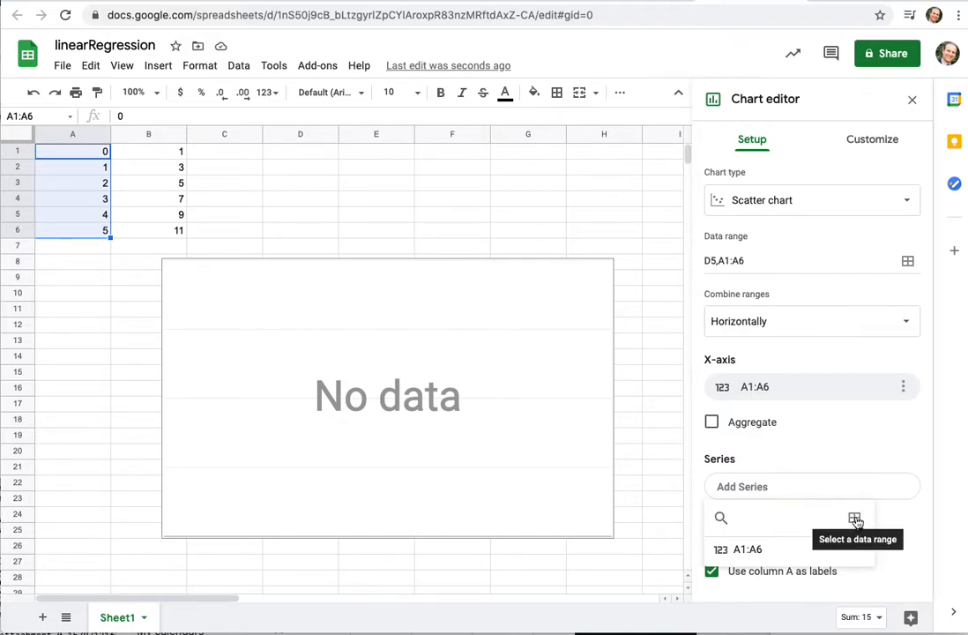
pyautogui.click(855, 518)
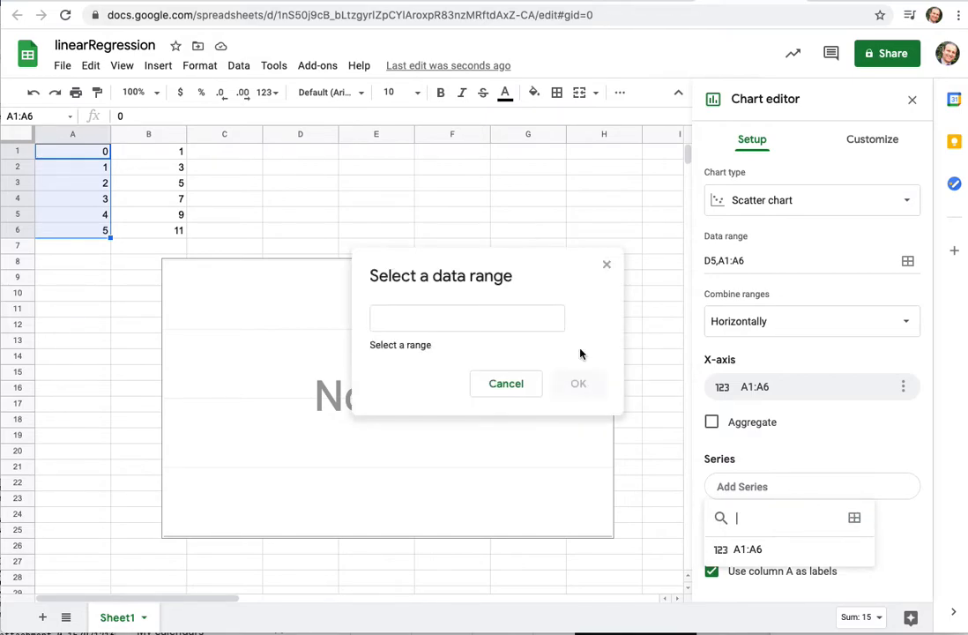
pyautogui.moveTo(148, 150); pyautogui.dragTo(148, 229)
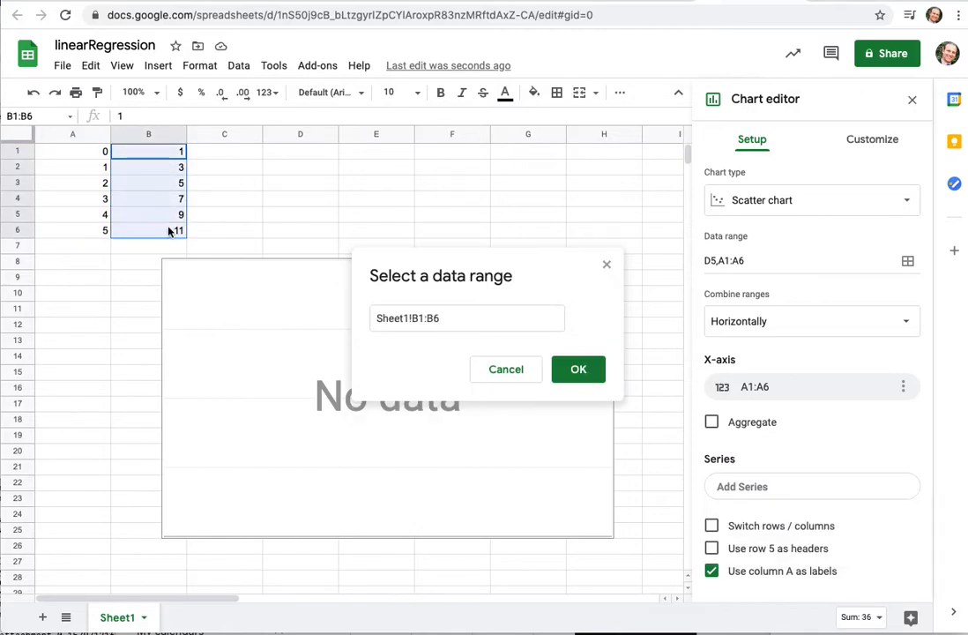
pyautogui.click(578, 368)
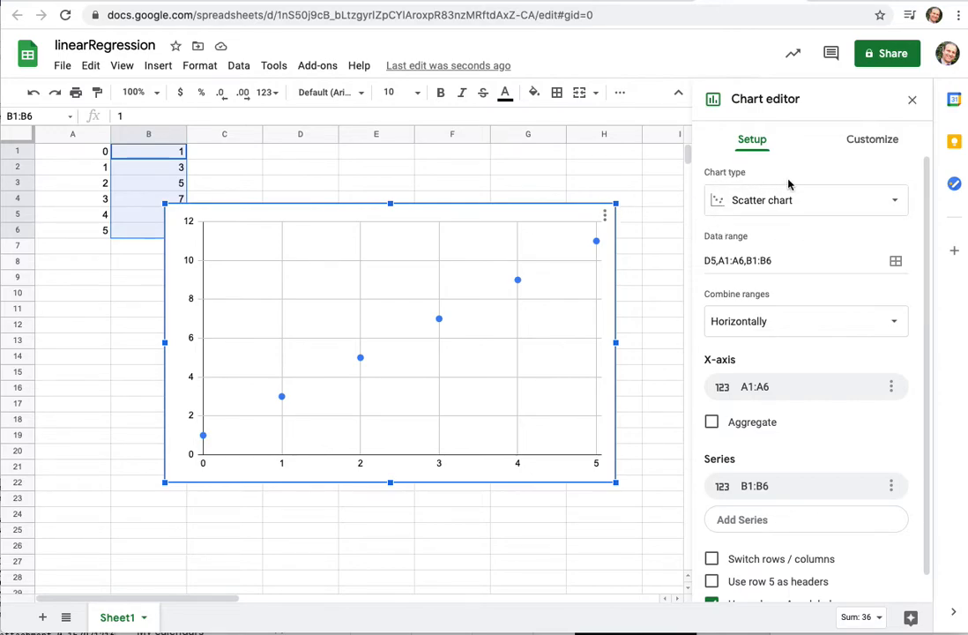
# Enable a trendline under Customize > Series and expand the Legend settings
pyautogui.click(872, 140)
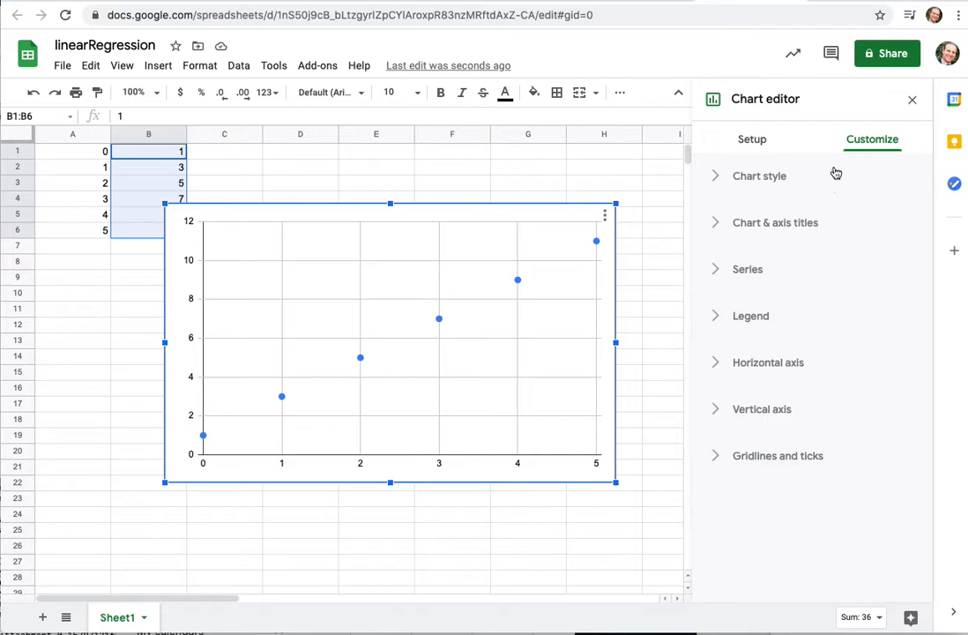
pyautogui.click(748, 269)
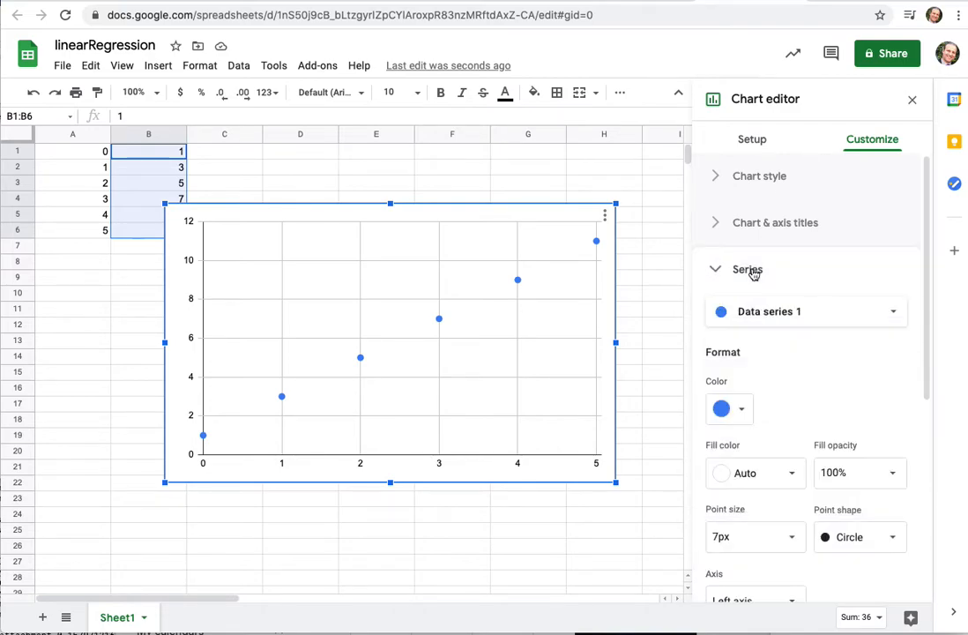
pyautogui.scroll(-3)
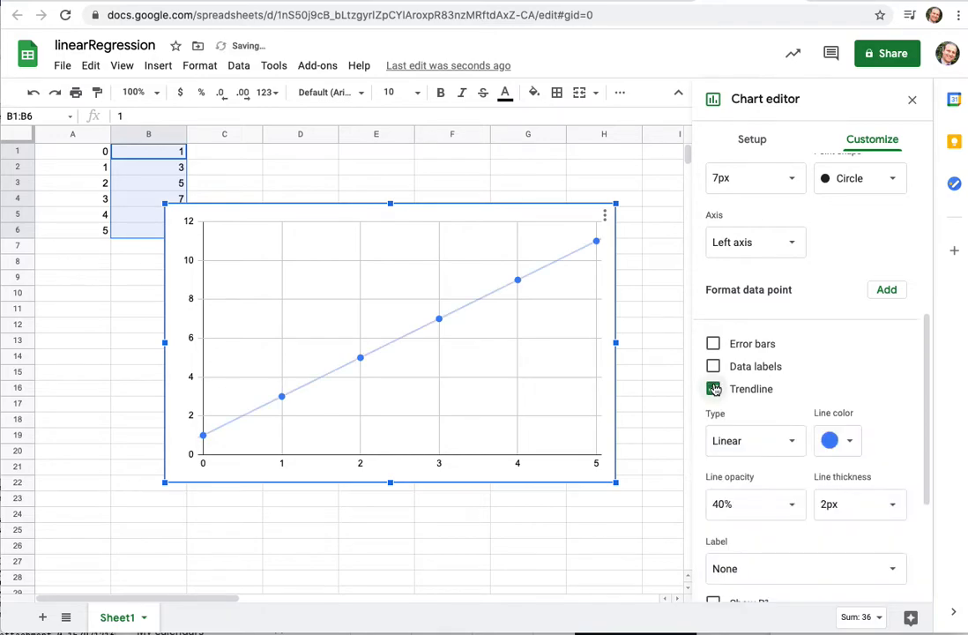
pyautogui.click(714, 388)
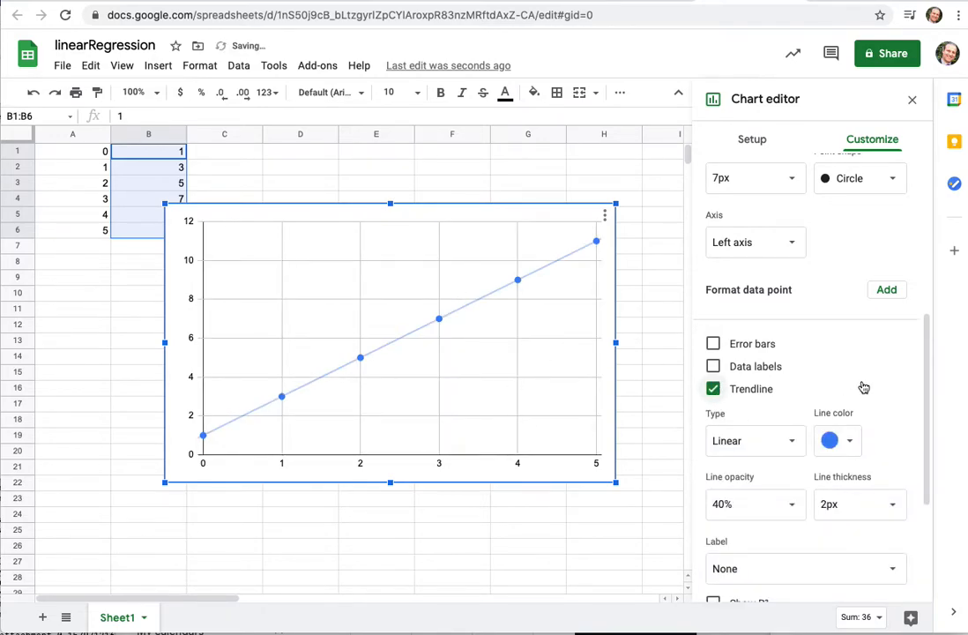
pyautogui.scroll(-3)
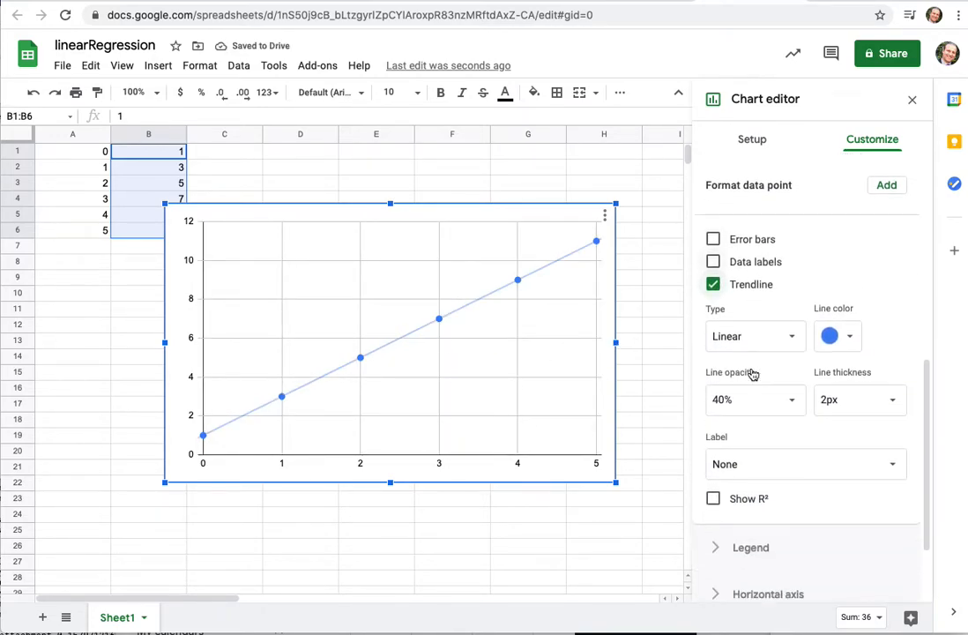
pyautogui.scroll(-3)
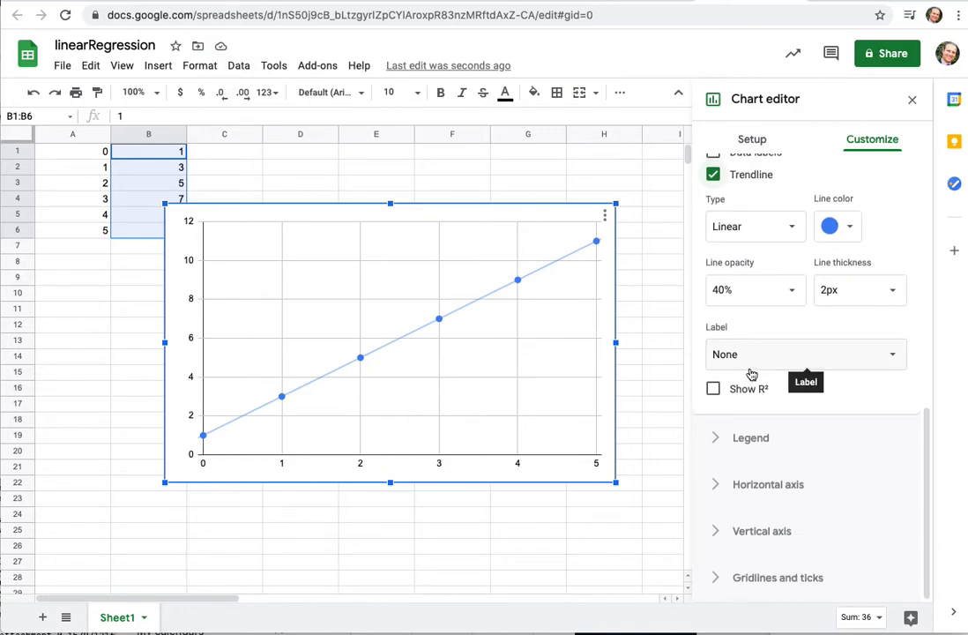
pyautogui.moveTo(746, 443)
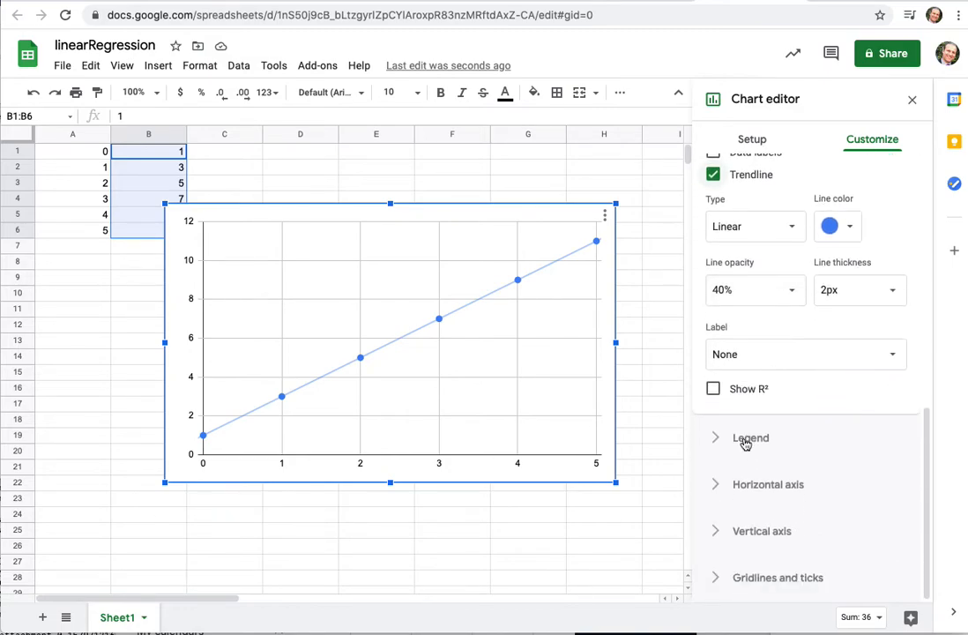
pyautogui.click(751, 438)
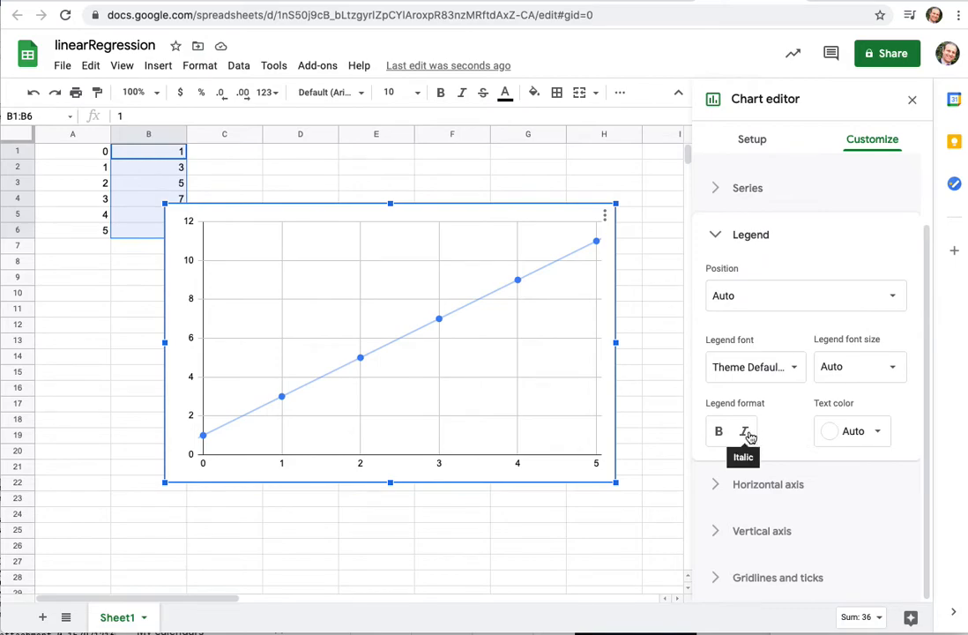
pyautogui.moveTo(722, 228)
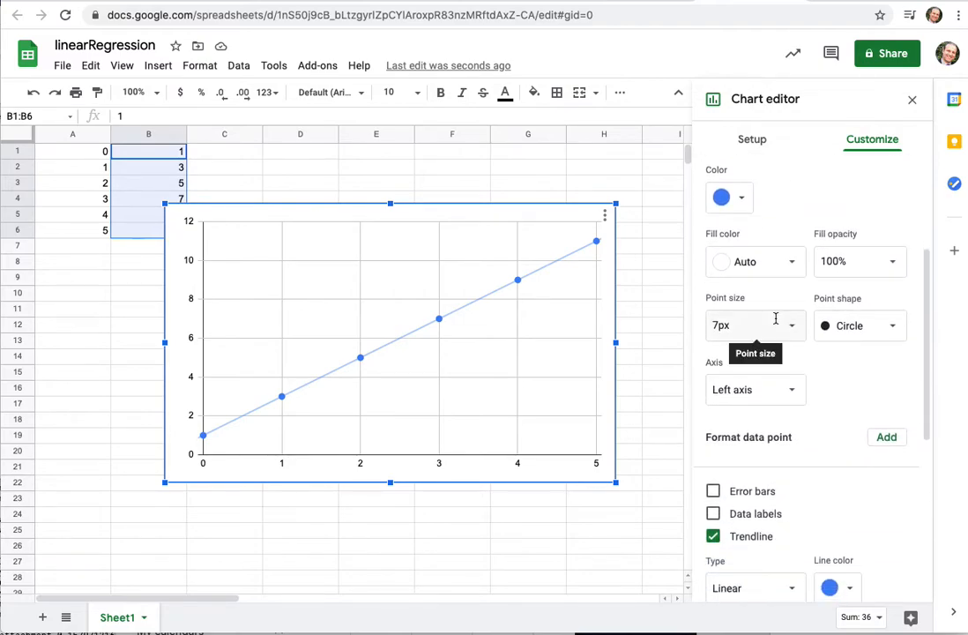
# Set the trendline label to Use Equation, showing 2*x + 1, and close the chart editor
pyautogui.scroll(-3)
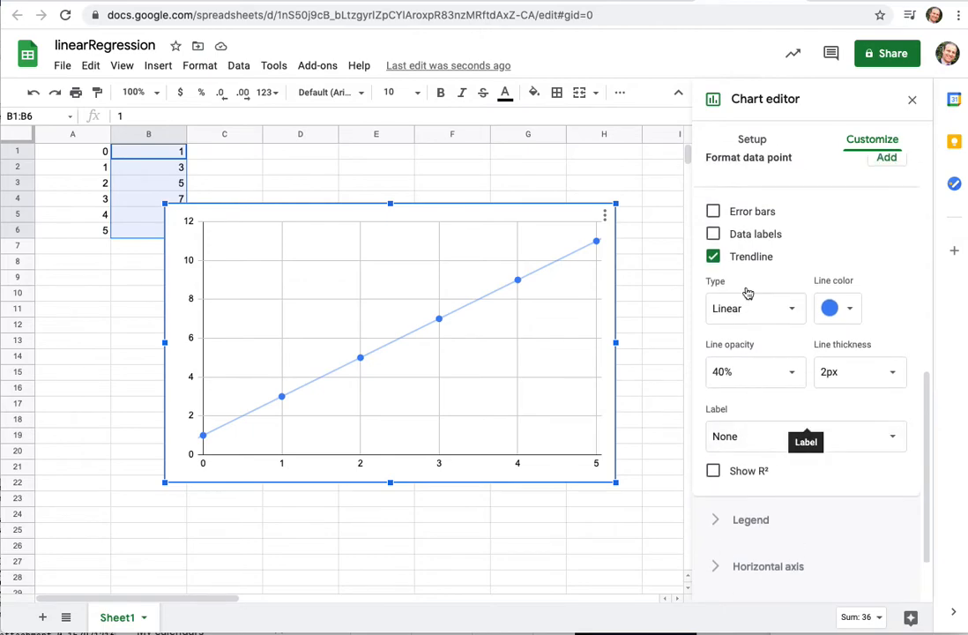
pyautogui.moveTo(798, 441)
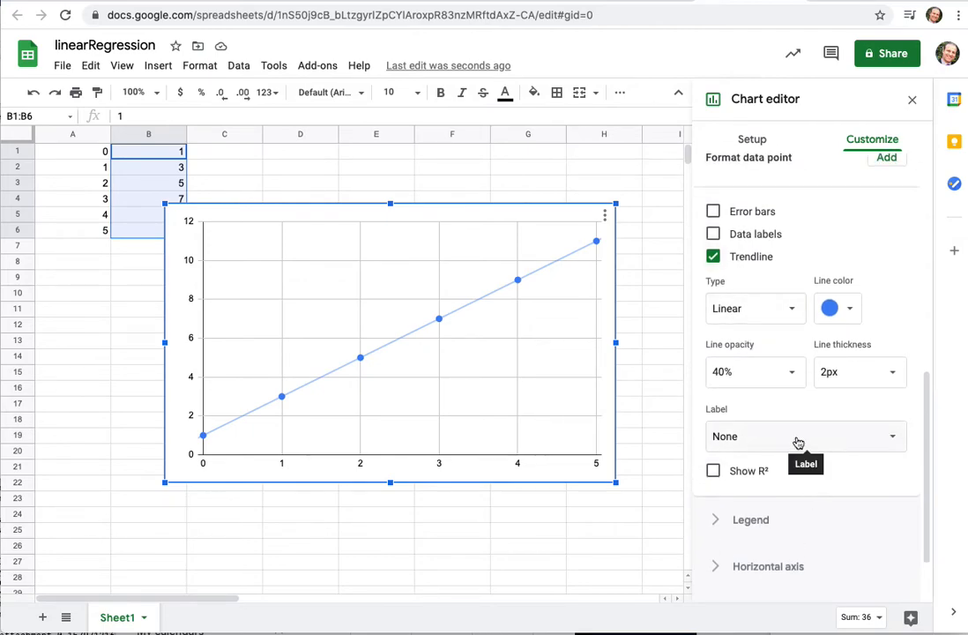
pyautogui.click(803, 436)
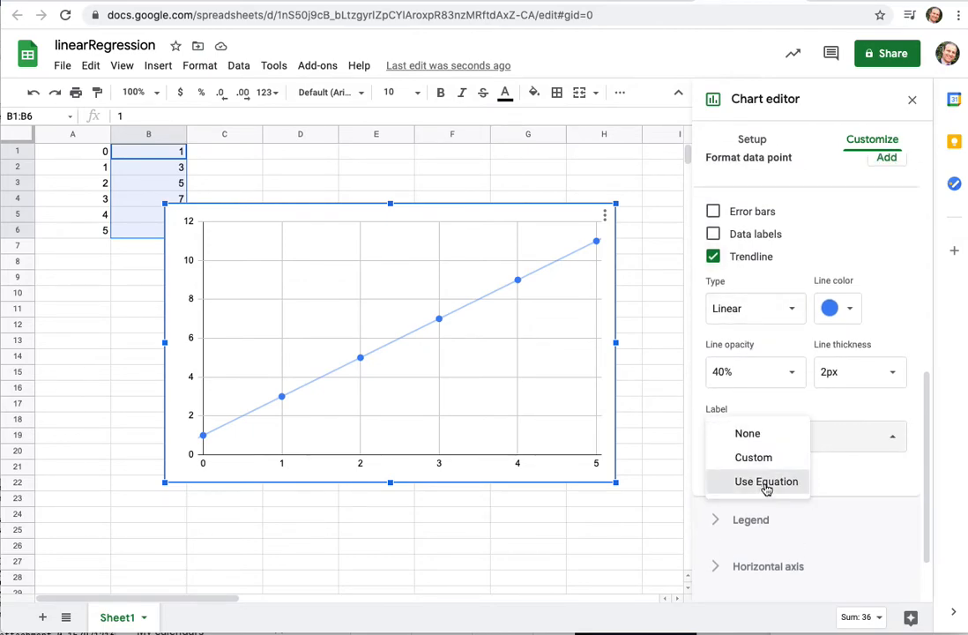
pyautogui.click(766, 481)
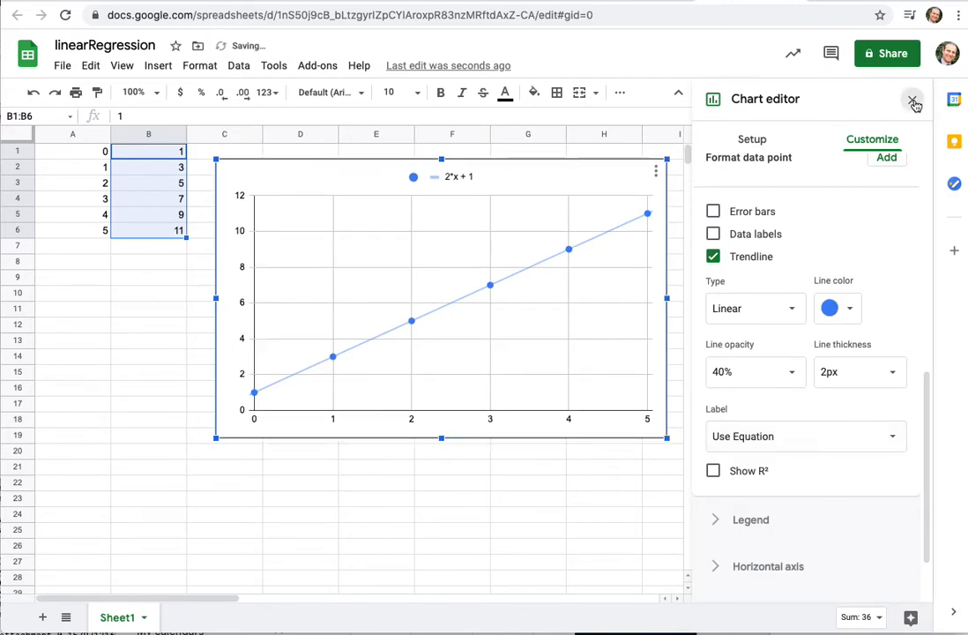
pyautogui.click(914, 99)
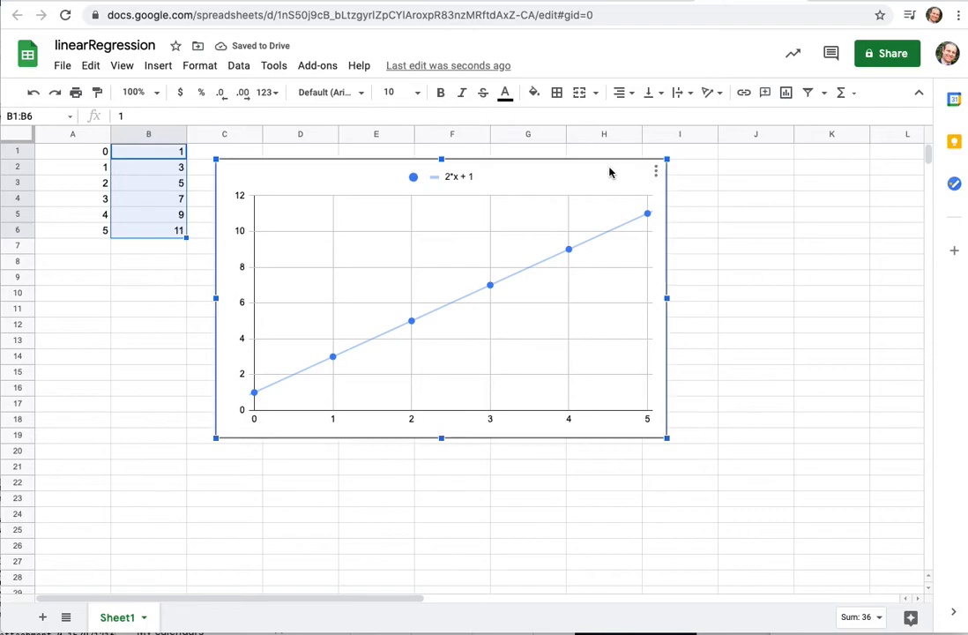
# Enter =LOG10(100) in cell B11, which returns 2
pyautogui.click(224, 293)
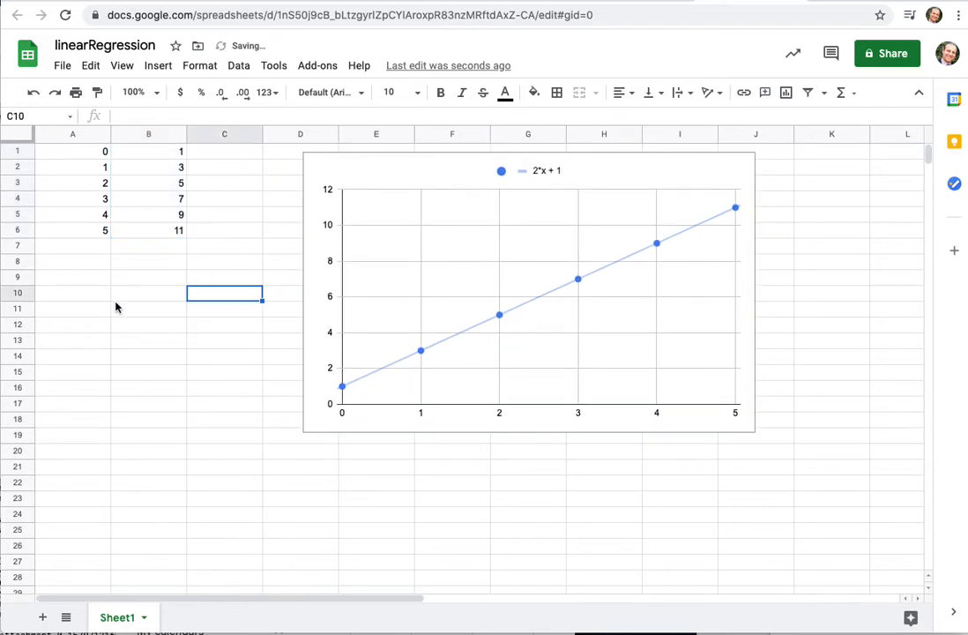
pyautogui.click(148, 308)
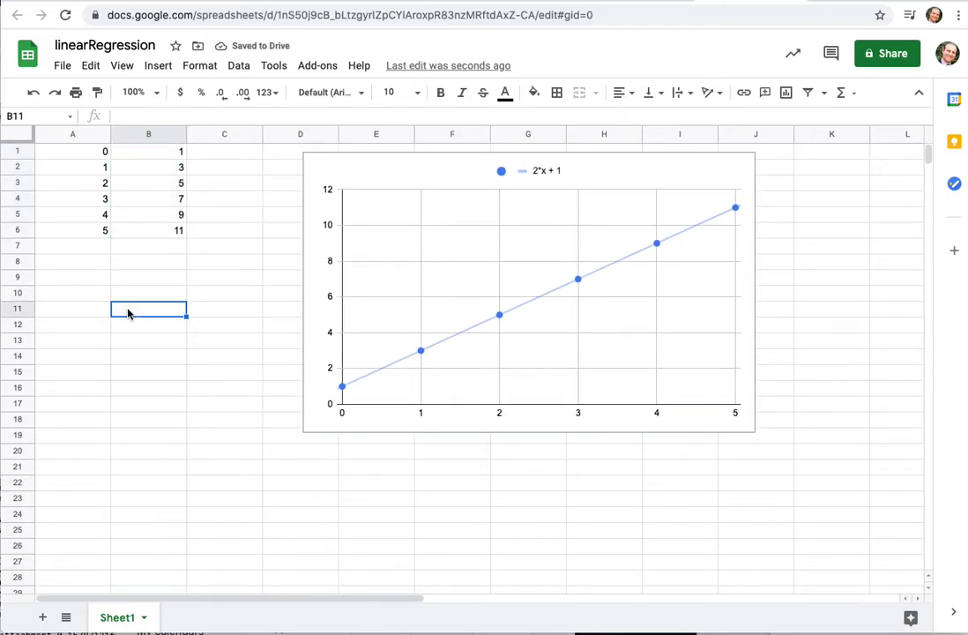
pyautogui.write('=')
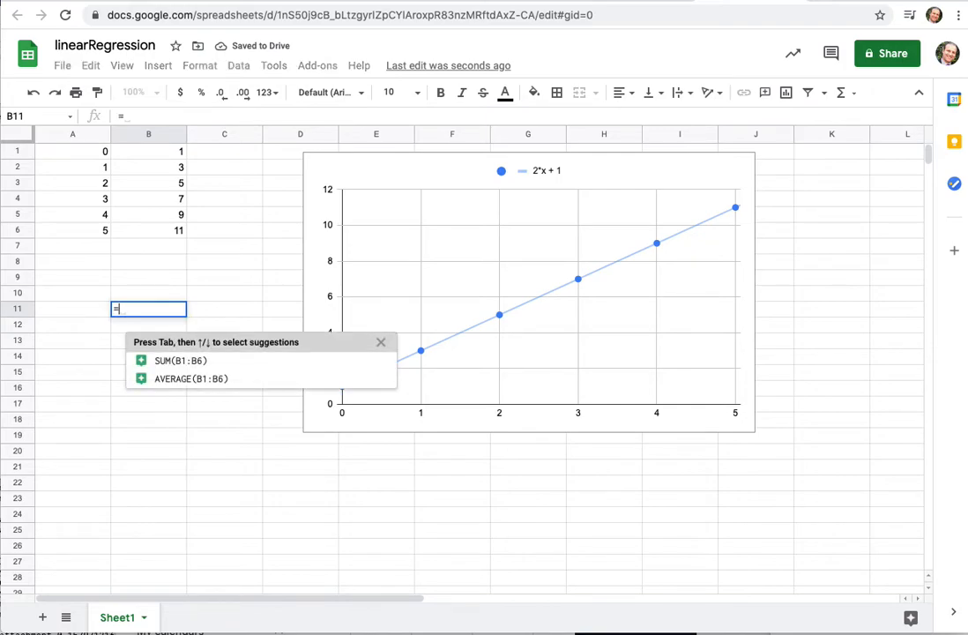
pyautogui.write('LOG10(')
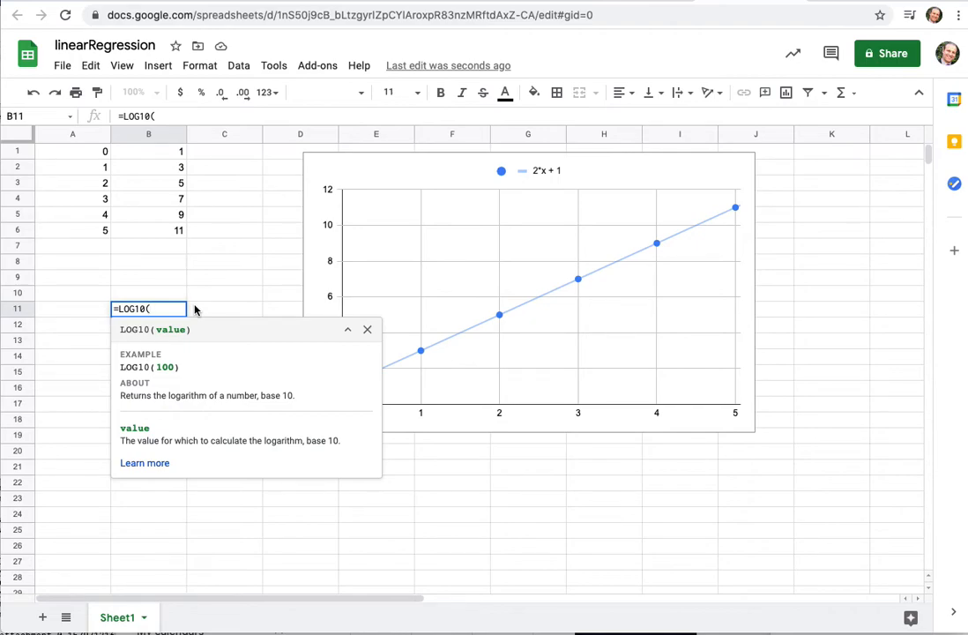
pyautogui.write('100)')
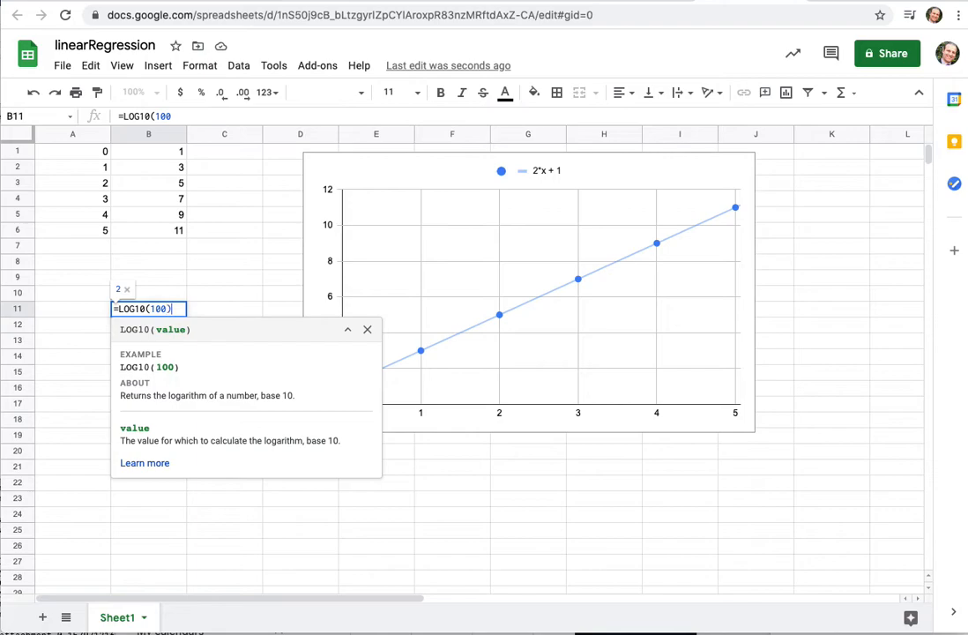
pyautogui.press('Return')
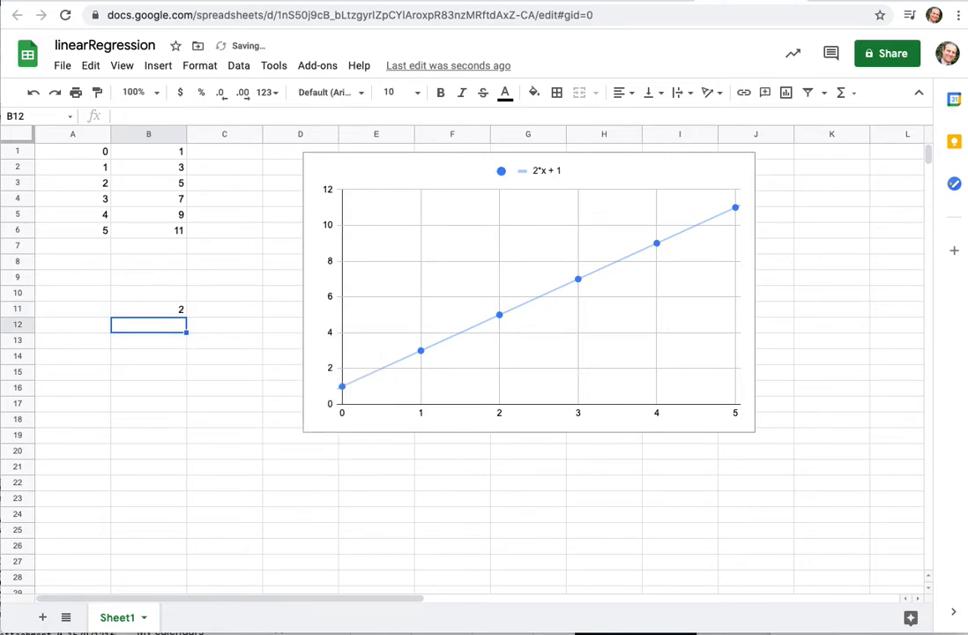
# Enter =LOG10(B1) in cell C11 using the function suggestion
pyautogui.click(224, 324)
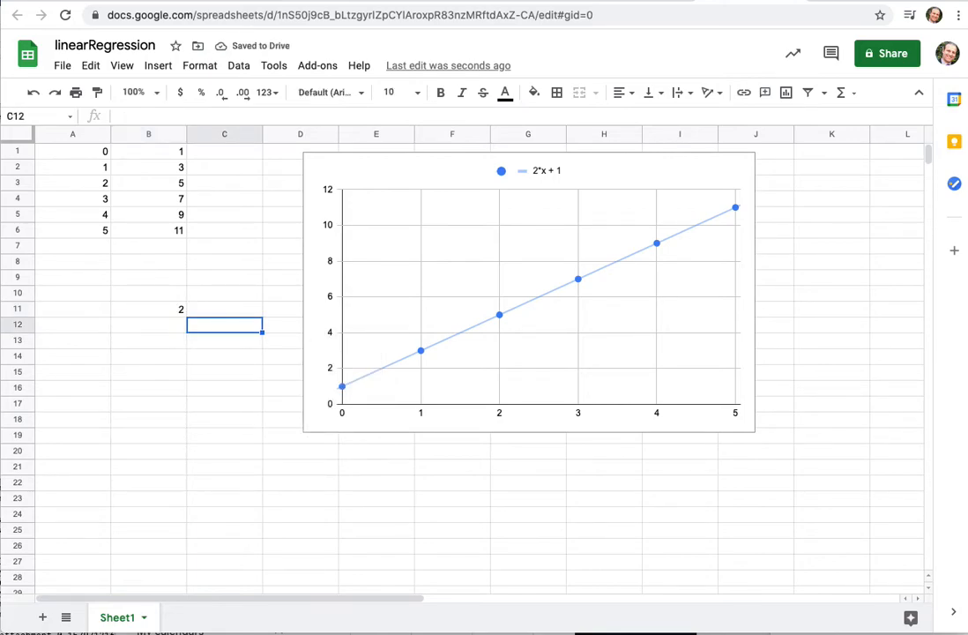
pyautogui.write('=LOG')
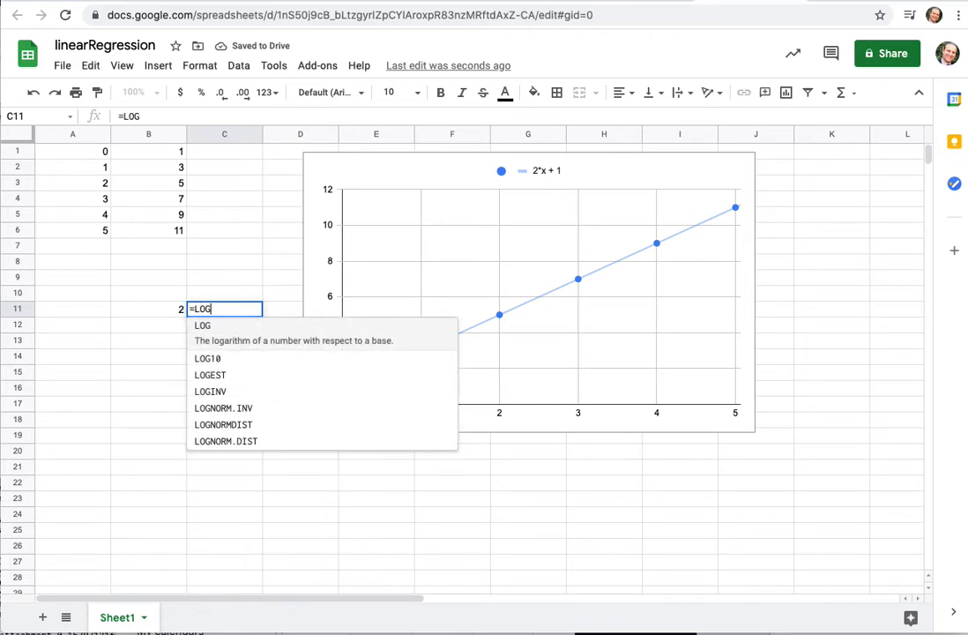
pyautogui.click(208, 358)
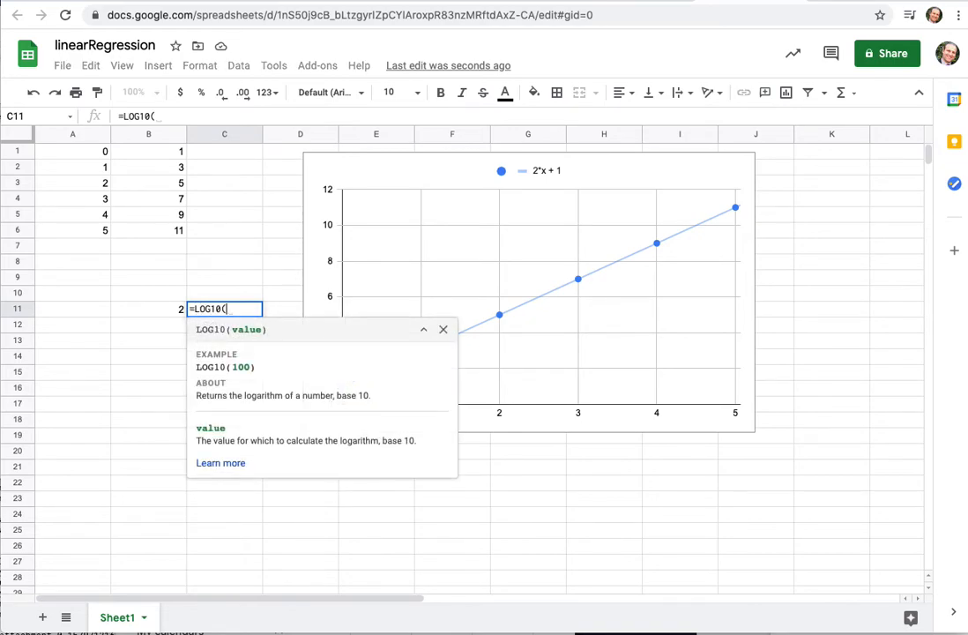
pyautogui.click(148, 151)
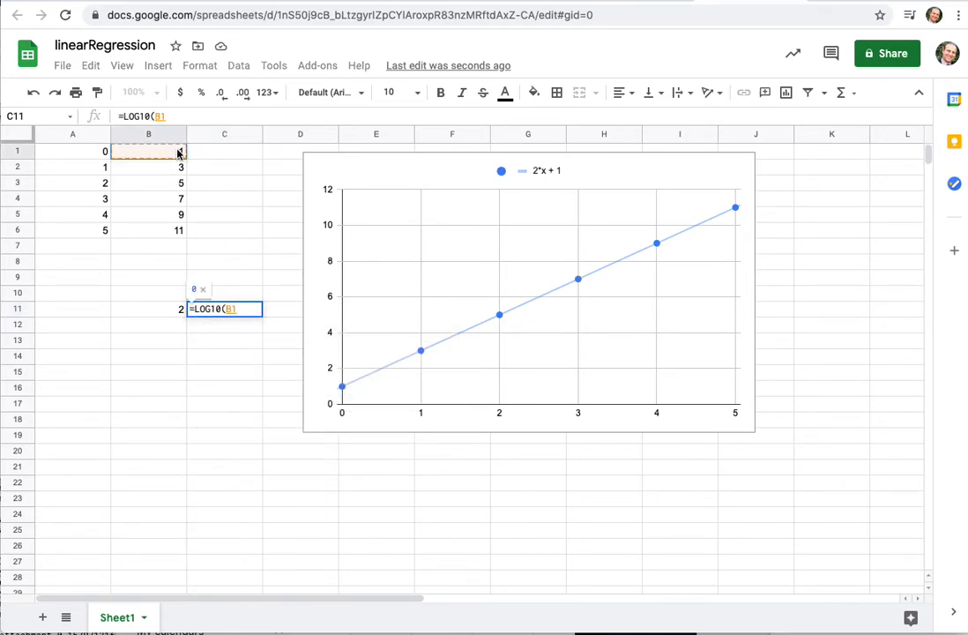
pyautogui.press('Return')
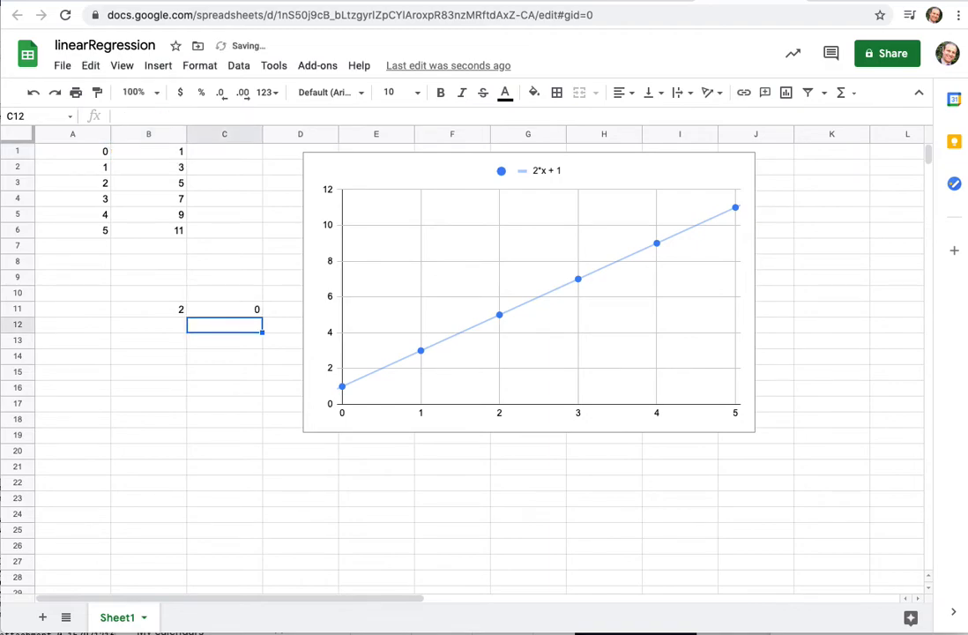
# Fill the LOG10 formula from C11 down to C16
pyautogui.click(224, 308)
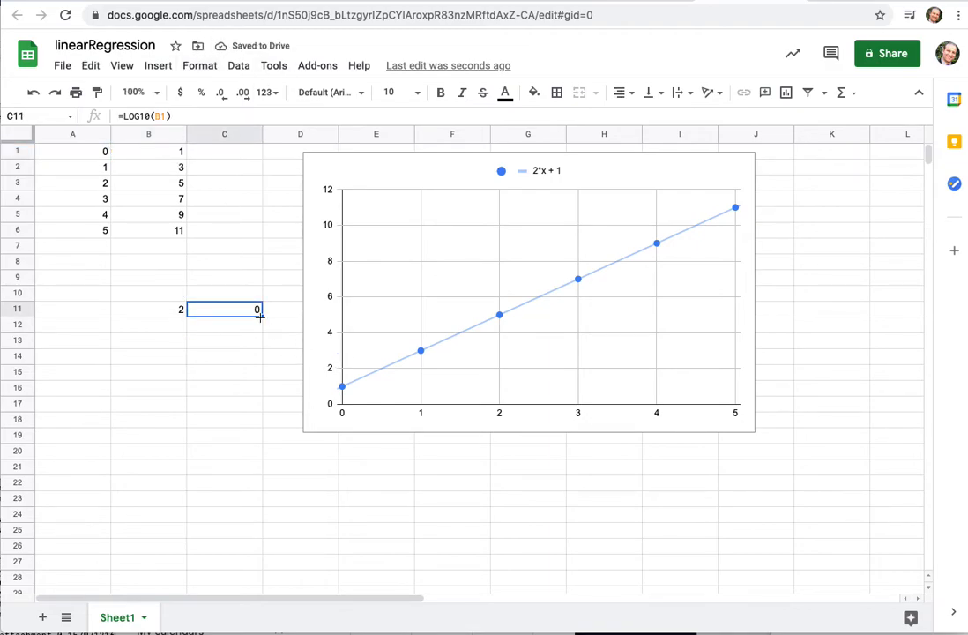
pyautogui.moveTo(257, 315); pyautogui.dragTo(257, 389)
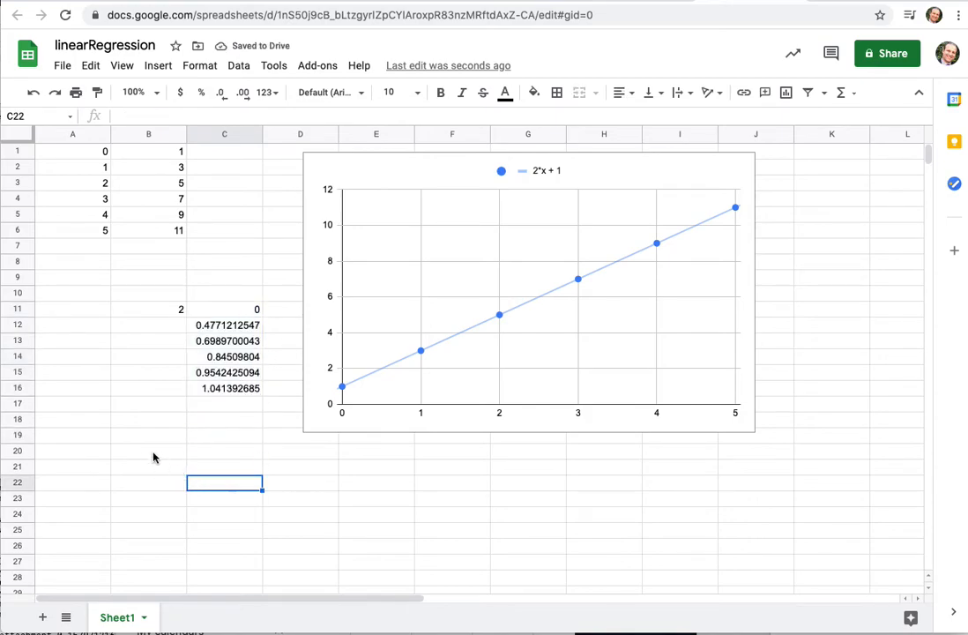
pyautogui.click(149, 451)
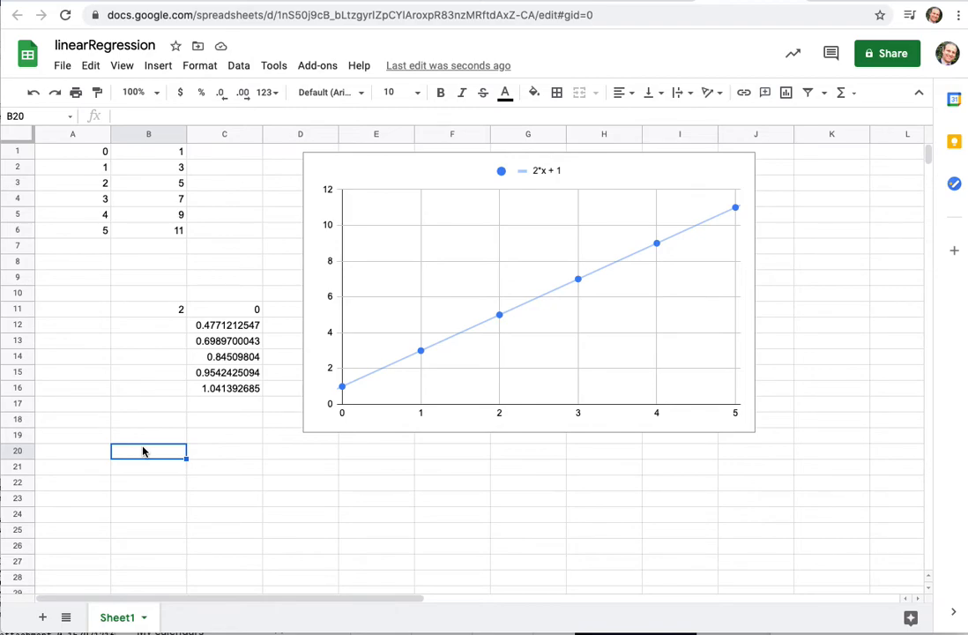
# Enter the times-10 formula =B1*10 in cell B20
pyautogui.write('=B1')
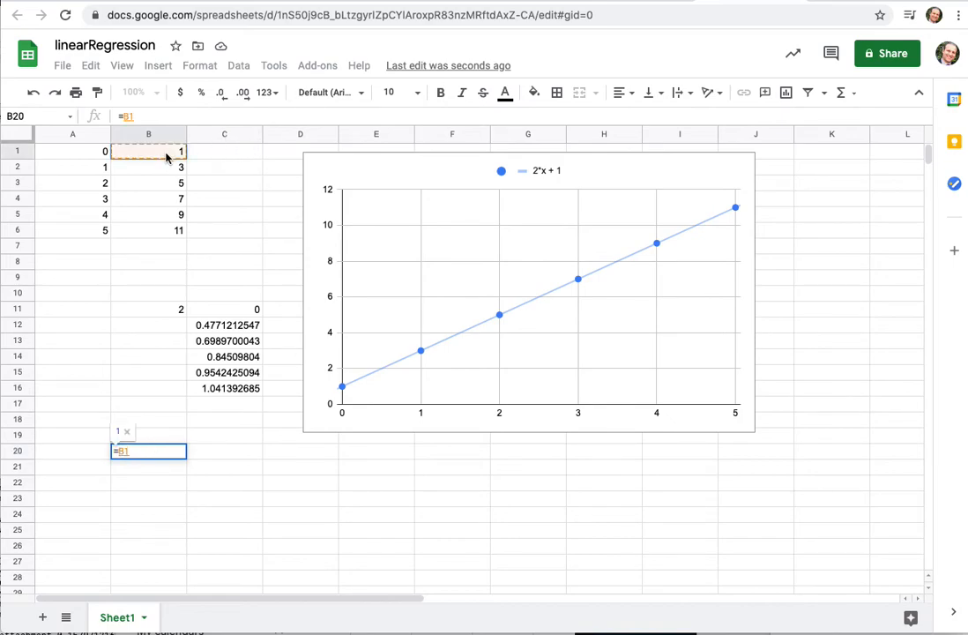
pyautogui.write('*')
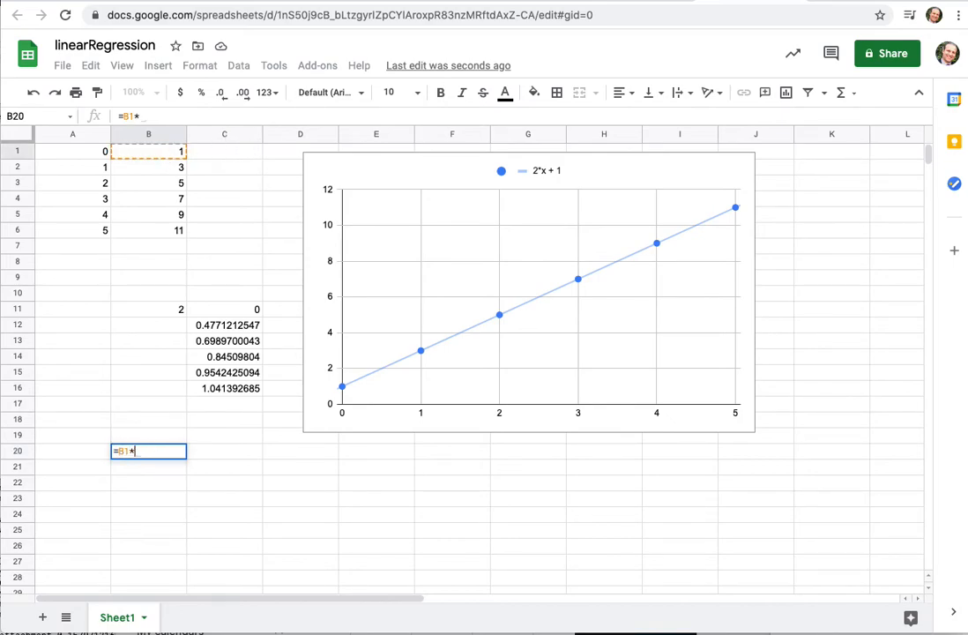
pyautogui.press('enter')
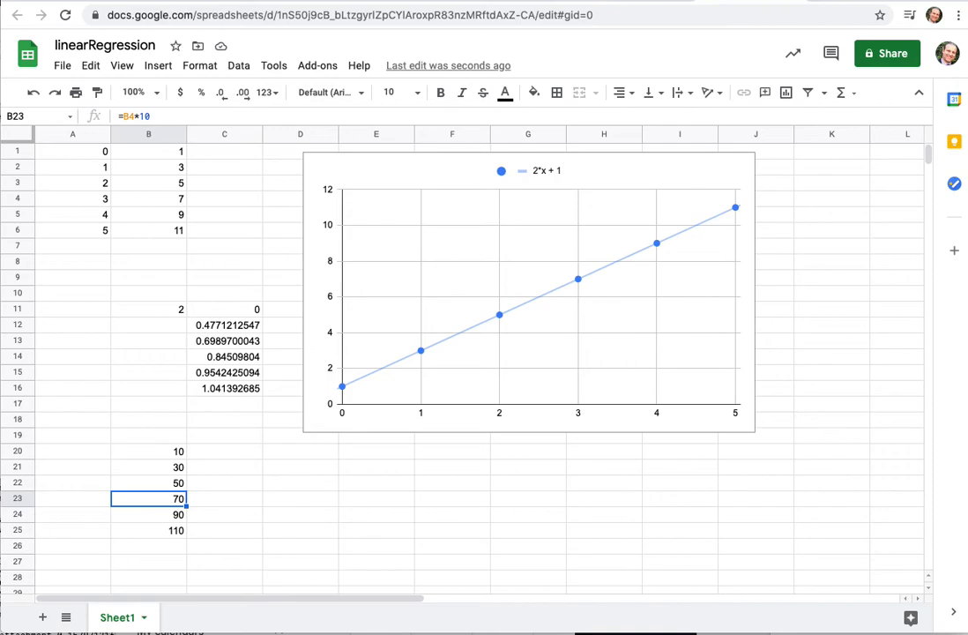
pyautogui.moveTo(345, 400)
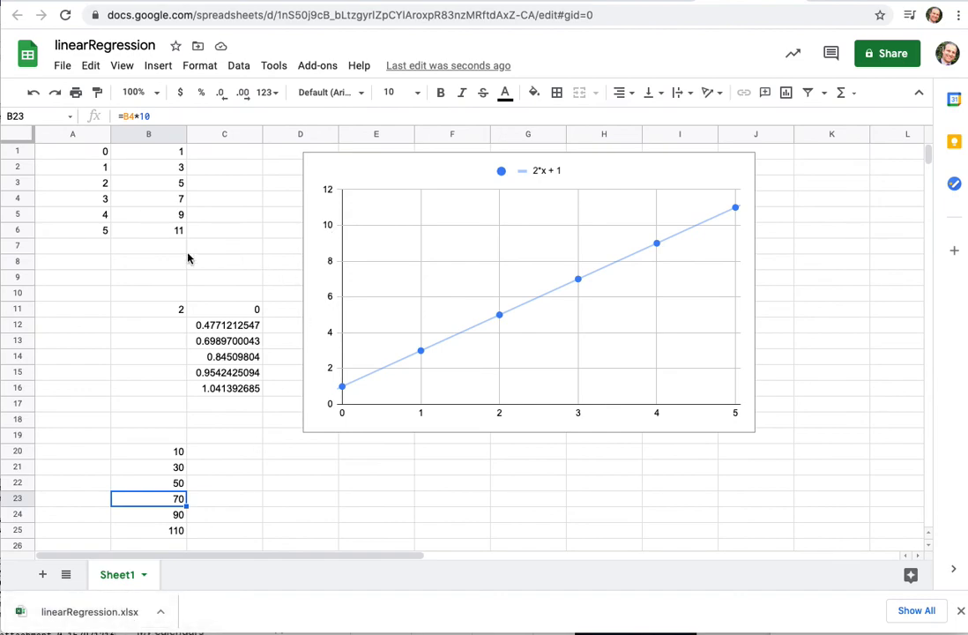
# Deselect the times-10 column by selecting an empty cell
pyautogui.click(224, 245)
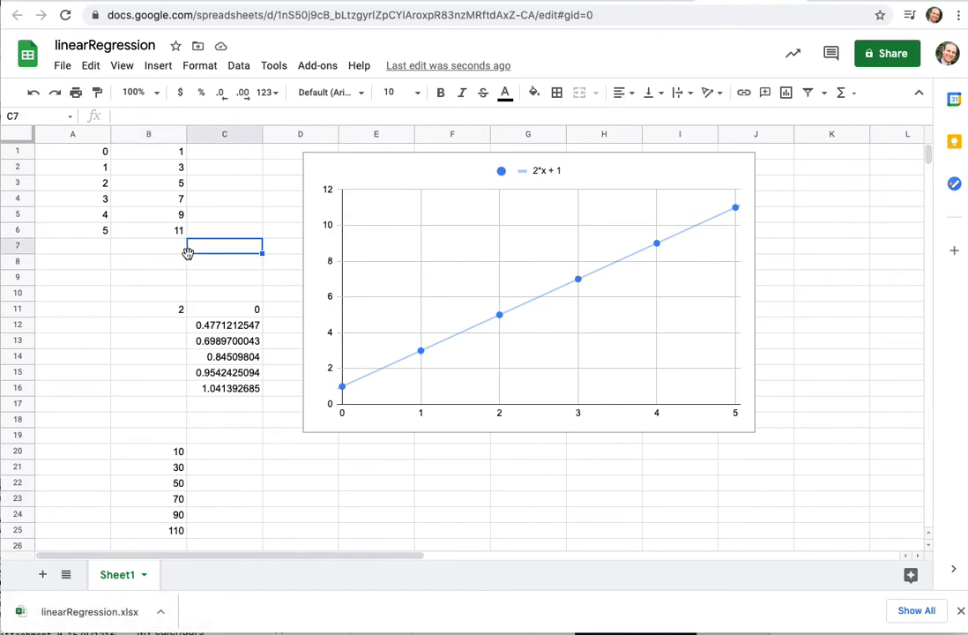